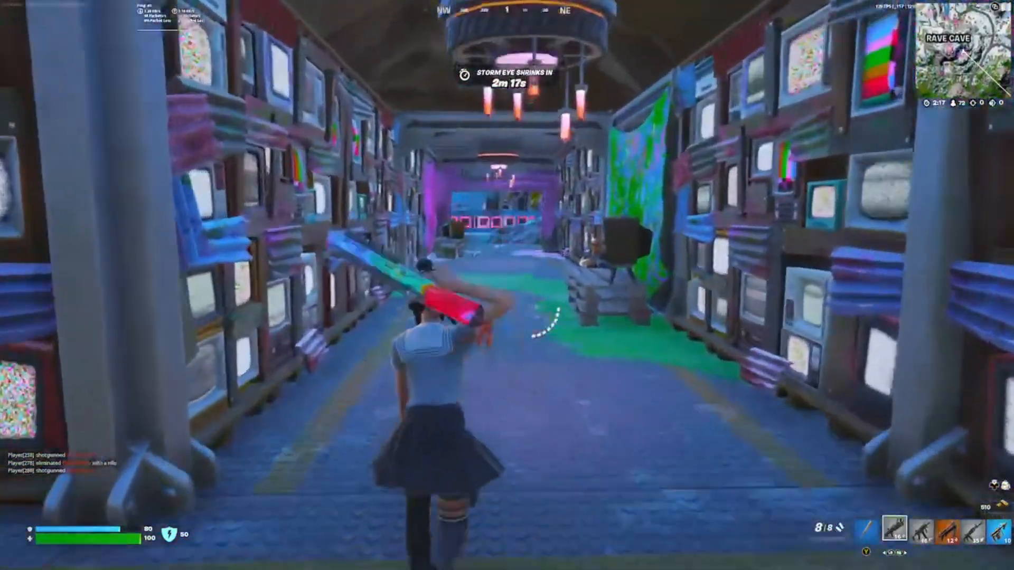
Reach Rave Cave through the TV tunnel and fire scoped Striker Burst Rifle shots at the enemy
click(520, 282)
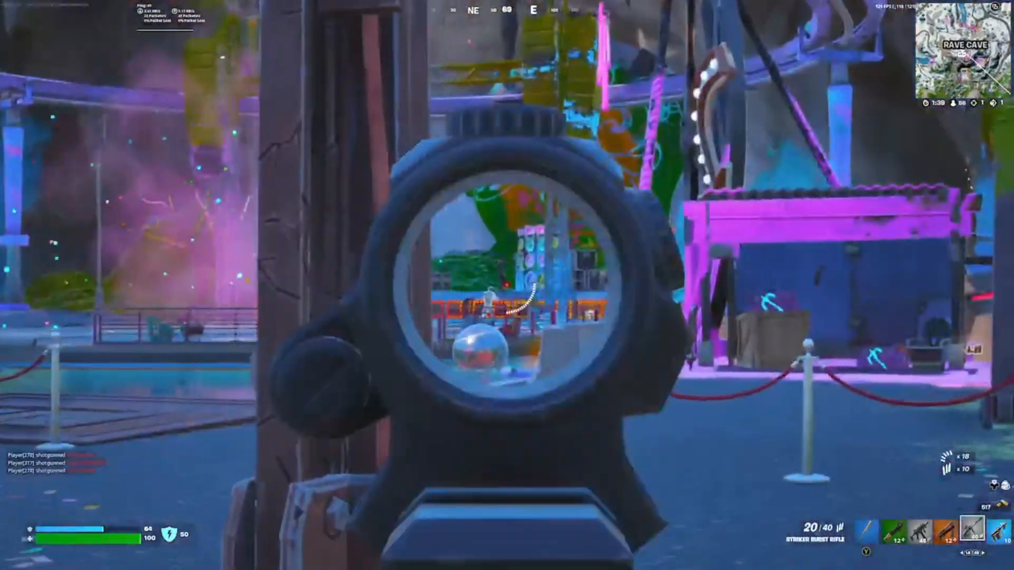
click(507, 285)
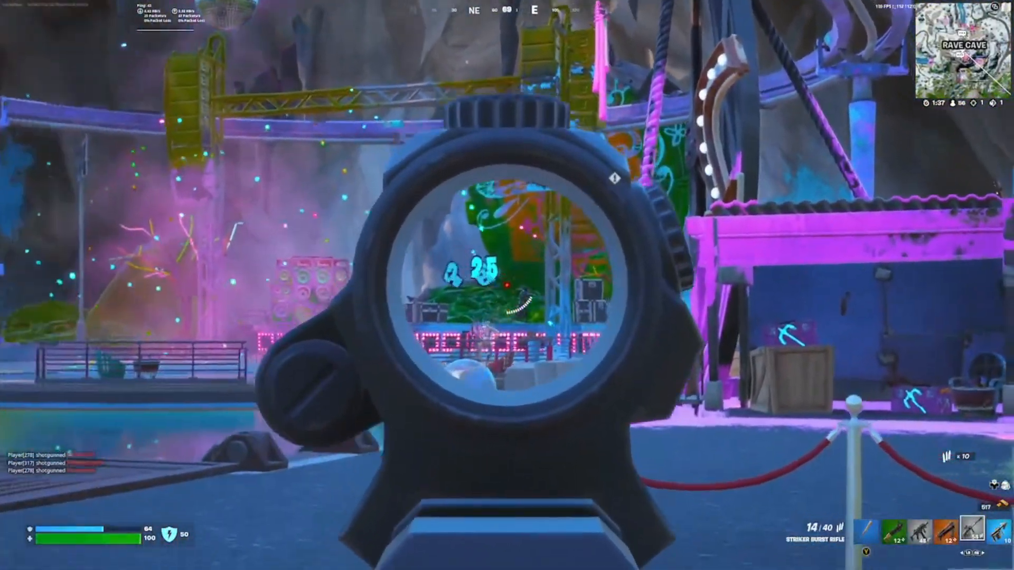